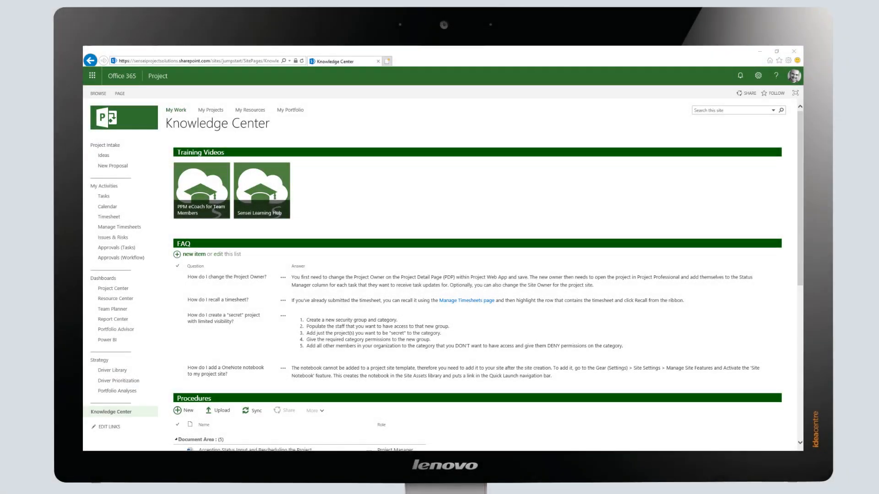
Step: Open the Sensei Learning Hub, expand Learning and load Baselines: How They Work and What Can Go Wrong
left_click(261, 190)
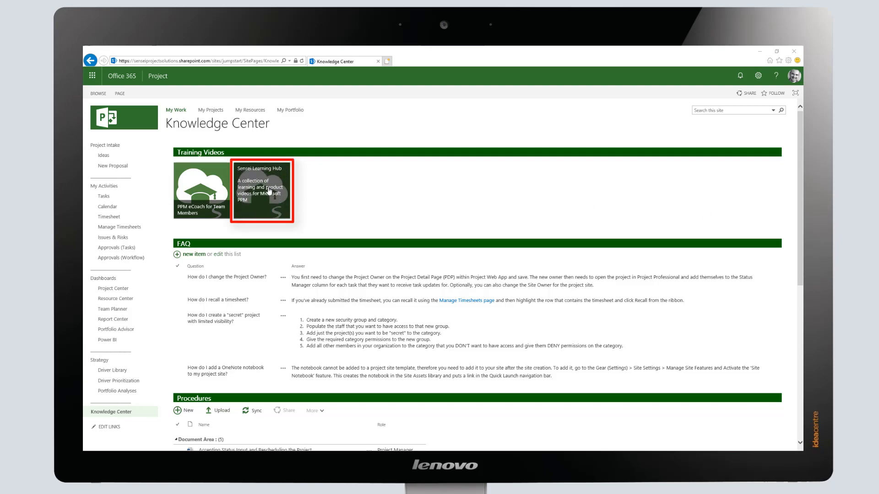
left_click(260, 191)
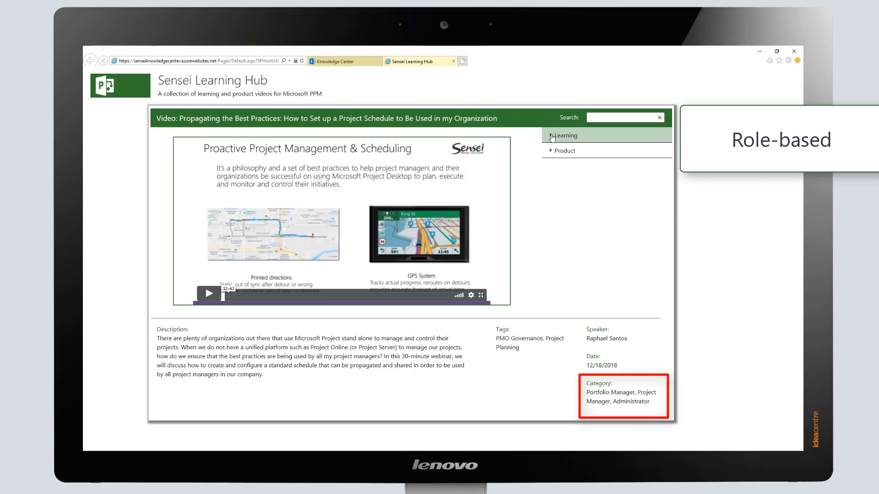
left_click(563, 135)
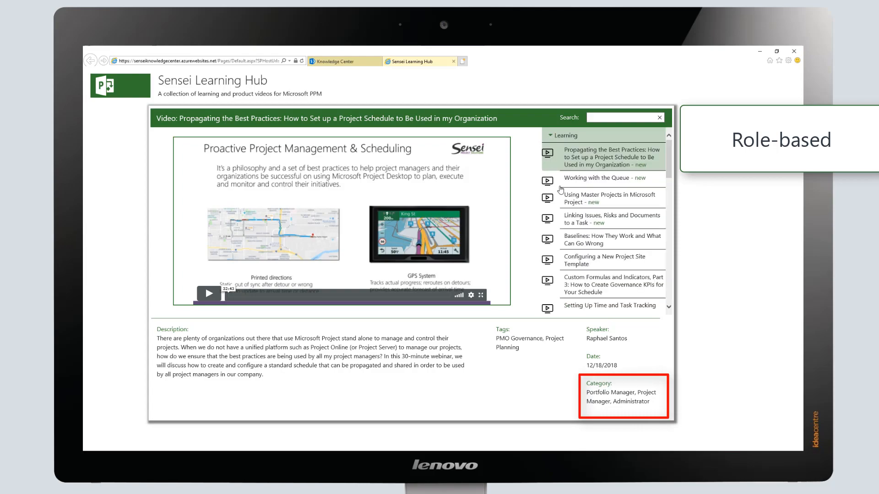
left_click(612, 239)
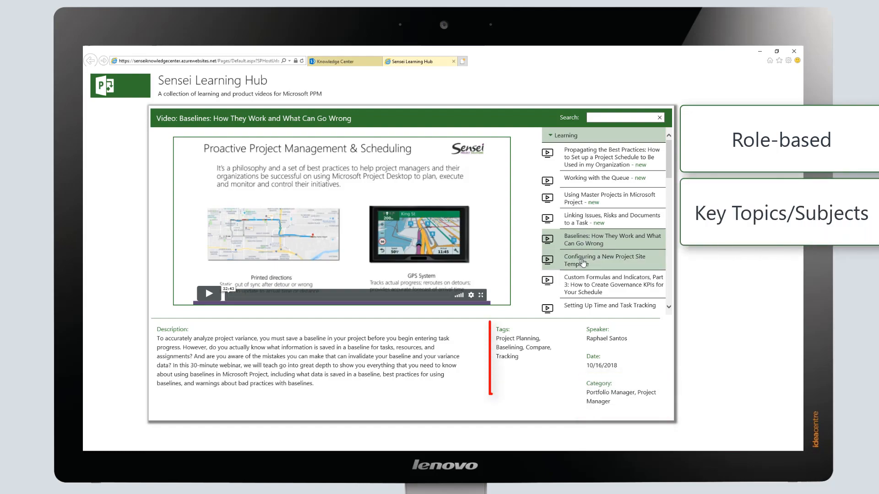
Step: Load Configuring a New Project Site Template, then show Sensei Workflow Visualization for Project Online
left_click(604, 260)
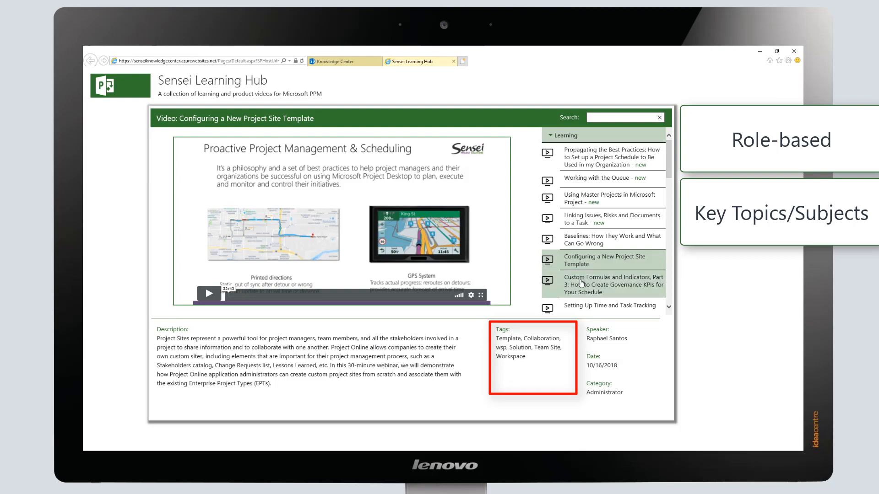
left_click(612, 285)
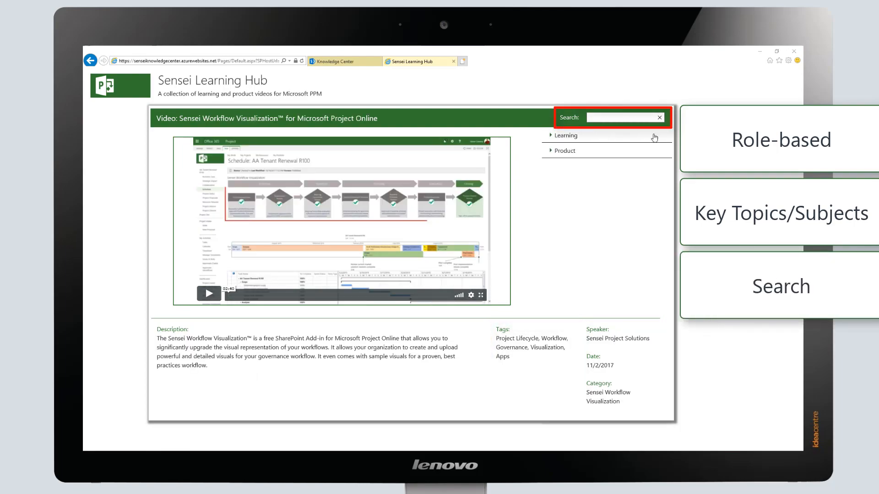
Step: Search 'leve', load Resource Management Best Practices in Microsoft PPM, then clear the search
type("leve")
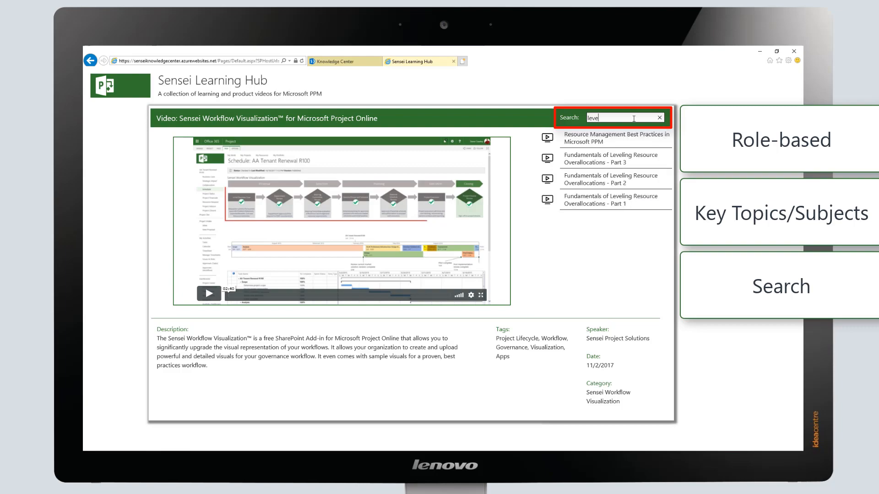
left_click(615, 138)
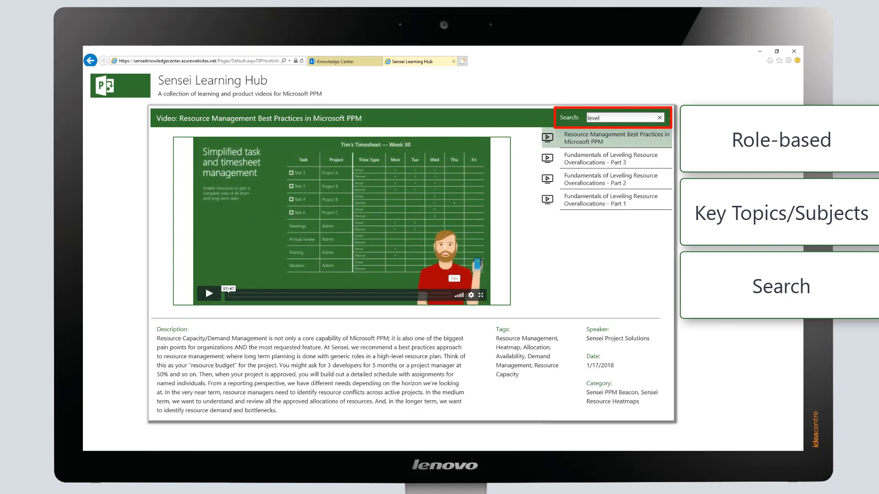
left_click(659, 118)
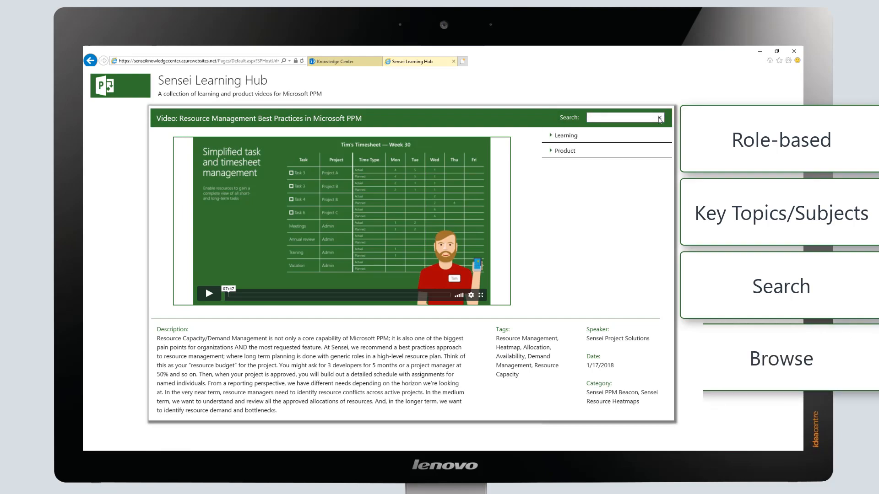
Step: Expand the Learning list and play Resource Management Best Practices full screen
left_click(565, 135)
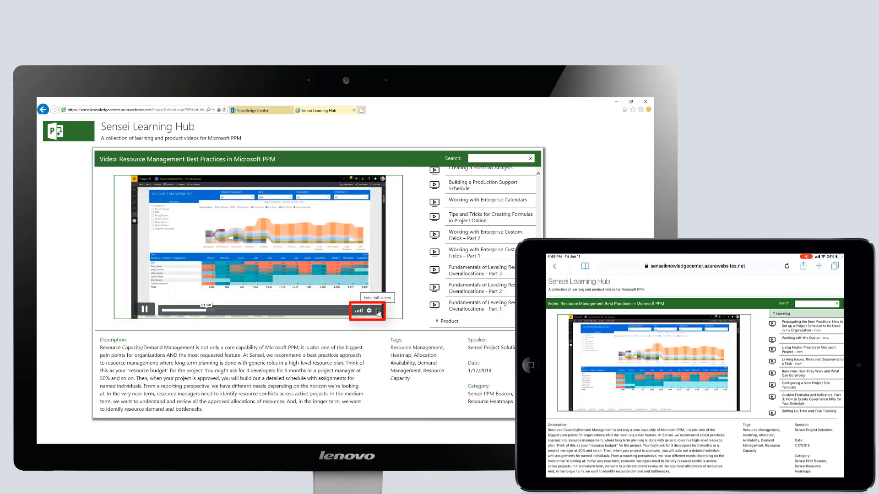
left_click(378, 310)
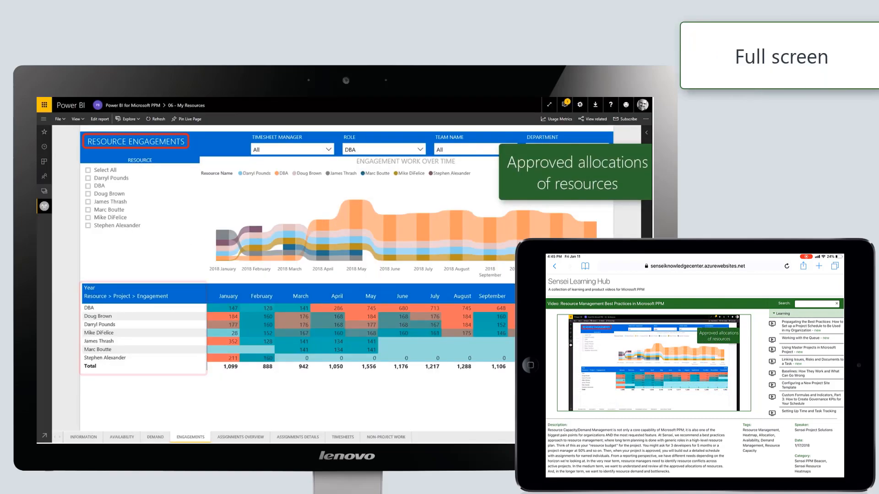